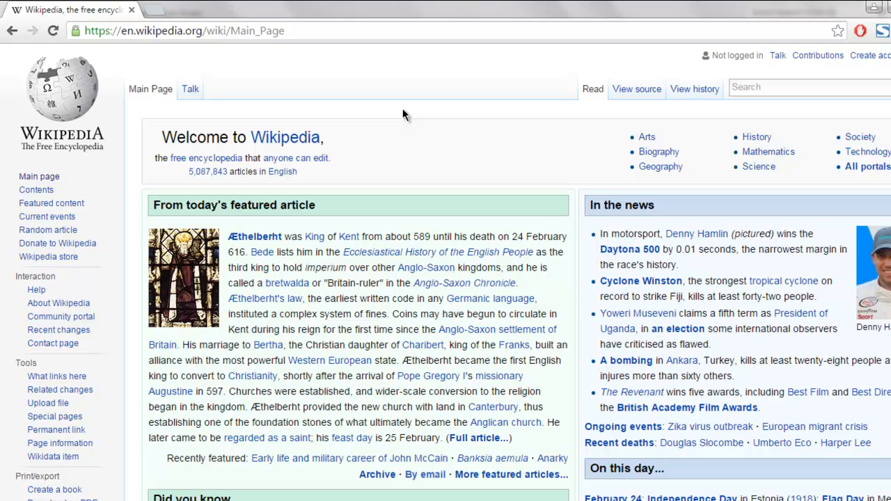
mouse_move(376, 222)
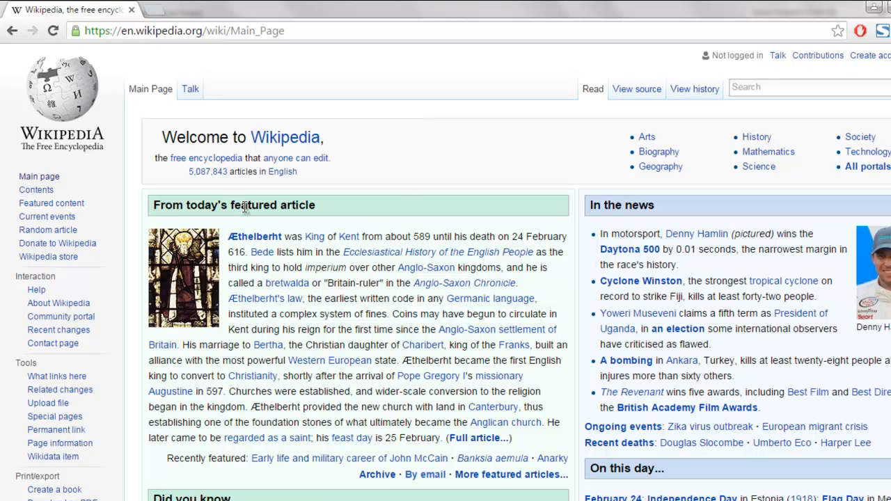
mouse_move(290, 205)
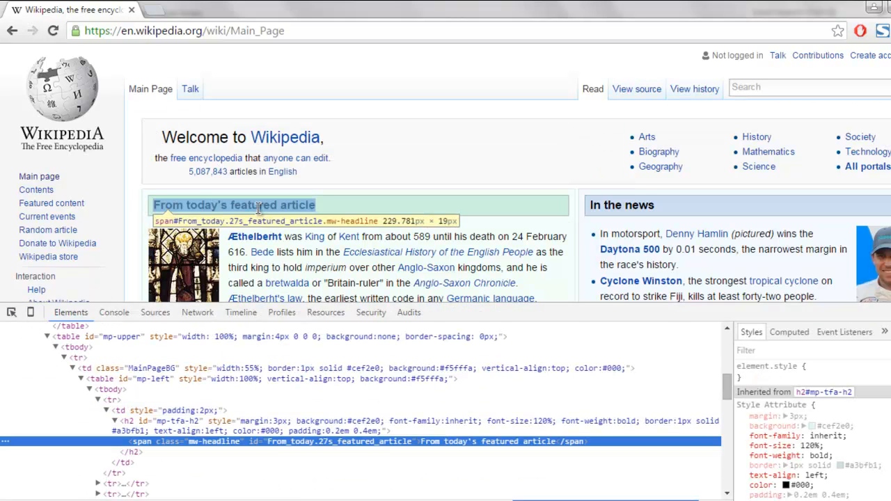
mouse_move(262, 205)
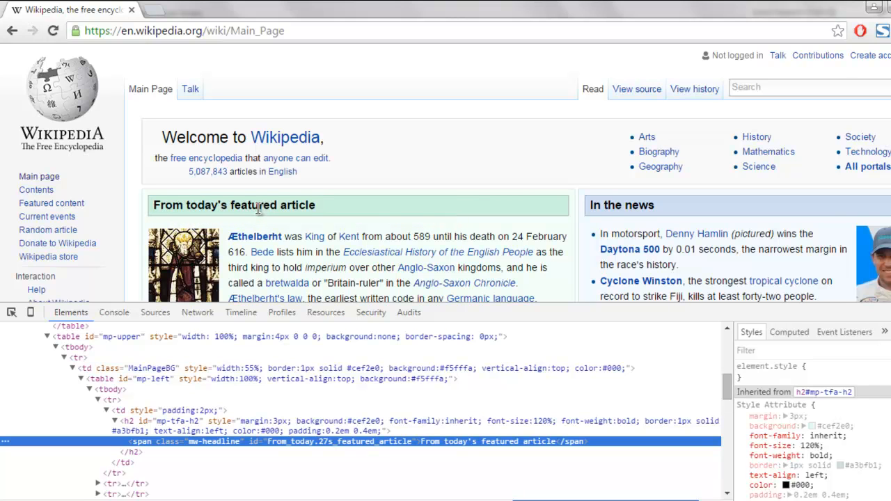
mouse_move(198, 425)
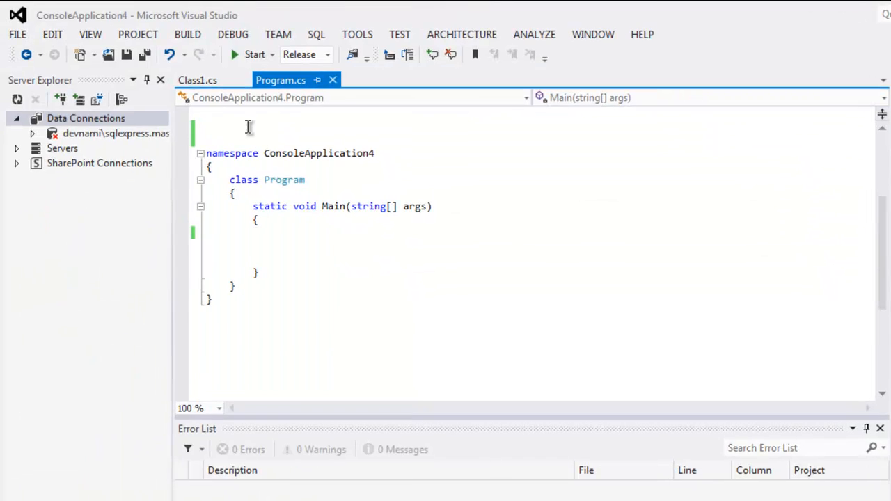
Add using directives for OpenQA.Selenium, OpenQA.Selenium.Firefox and OpenQA.Selenium.Interactions.
type("using O")
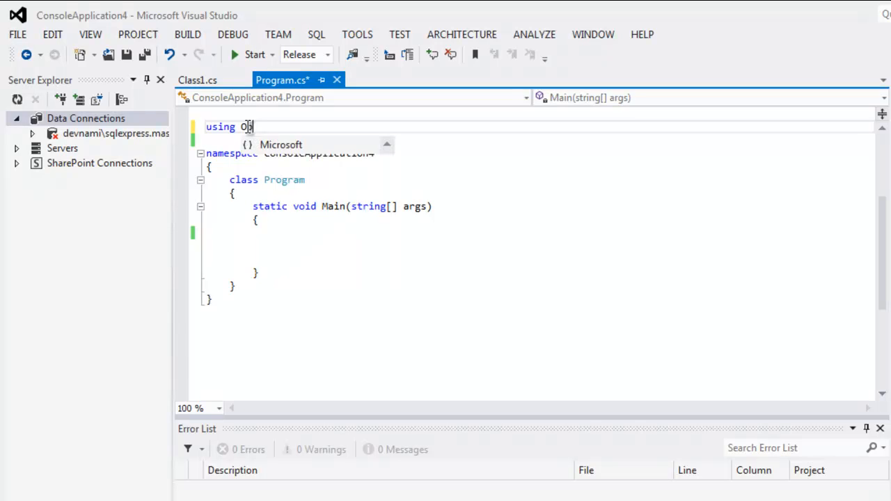
type("penQA.Selenium;")
type("using")
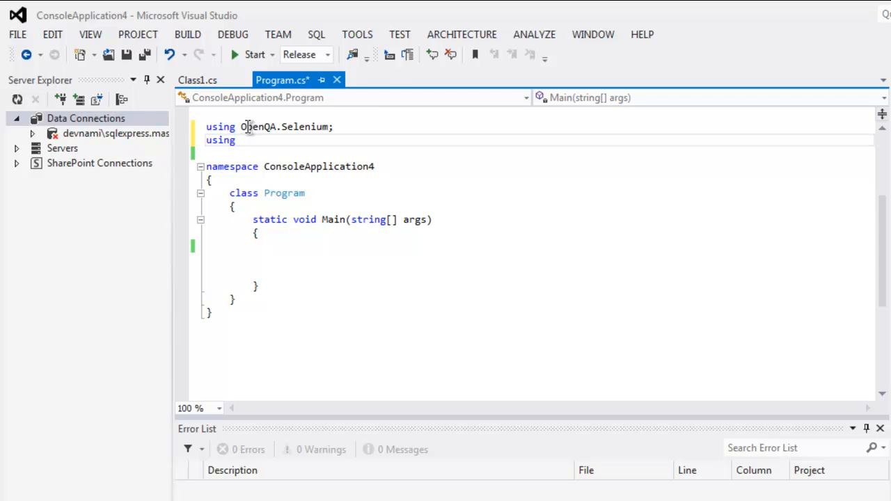
type("OpenQA.Selenium.Firefox;")
type("using")
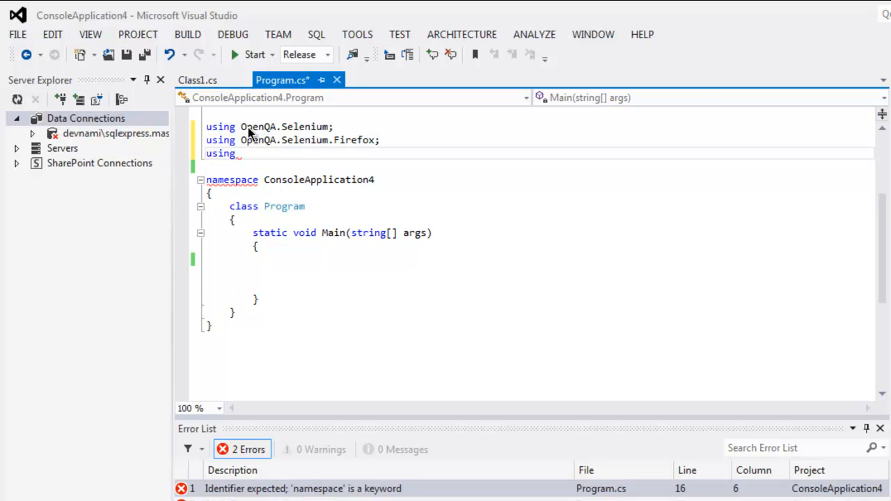
type("Open")
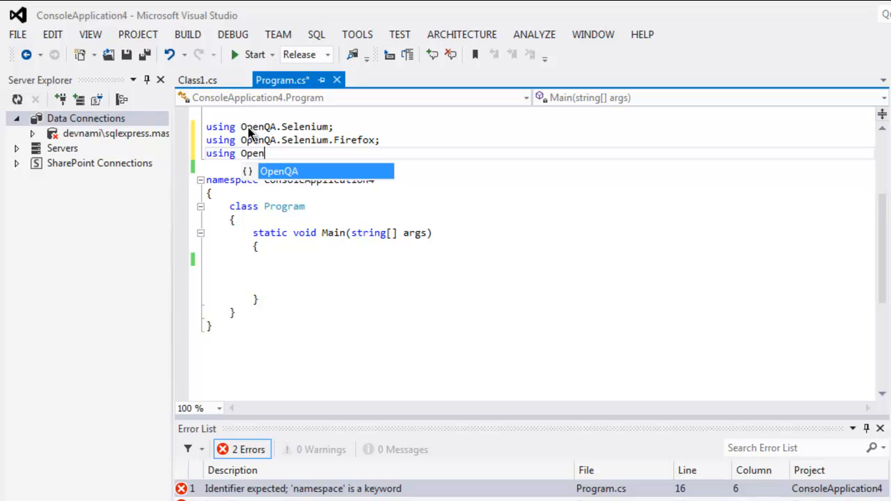
type(".Selenium.")
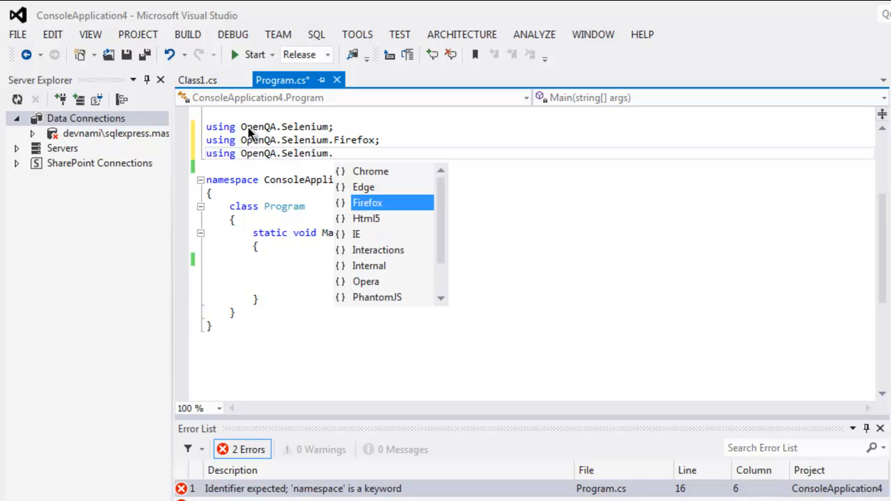
type("Interactions;")
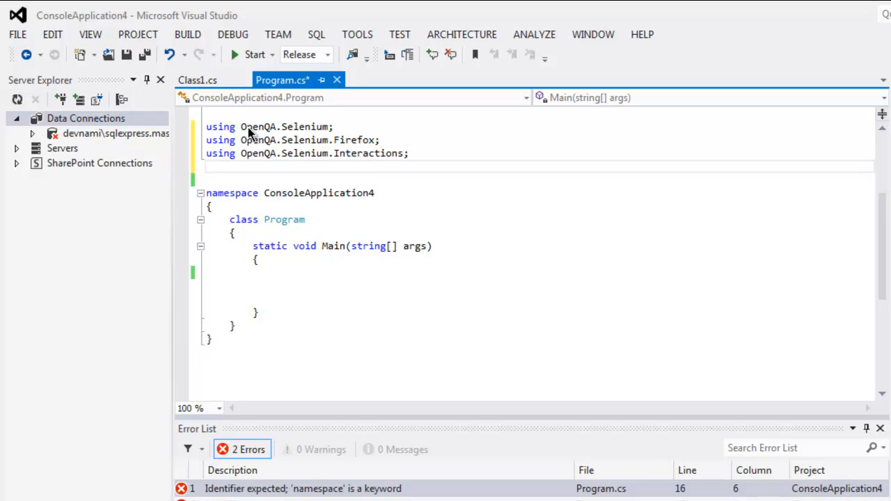
Add using directives for OpenQA.Selenium.Support.UI and OpenQA.Selenium.Interactions.Internal.
type("using")
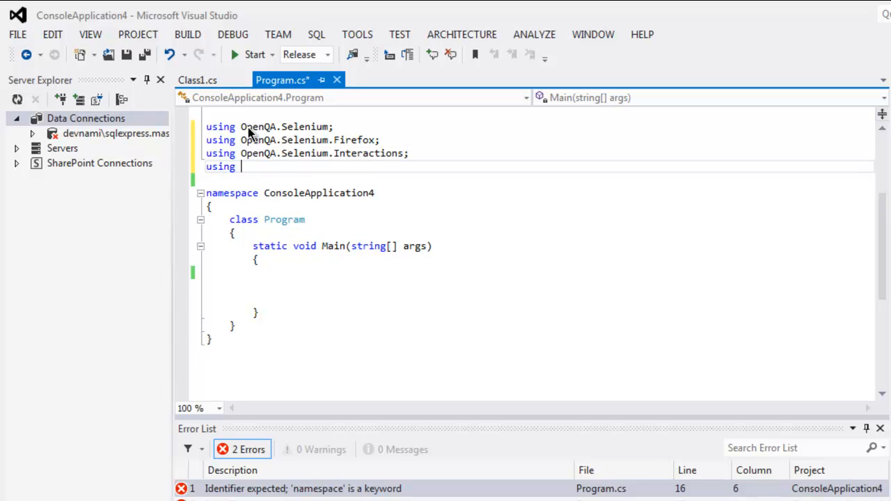
type("OpenQA.Selenium.")
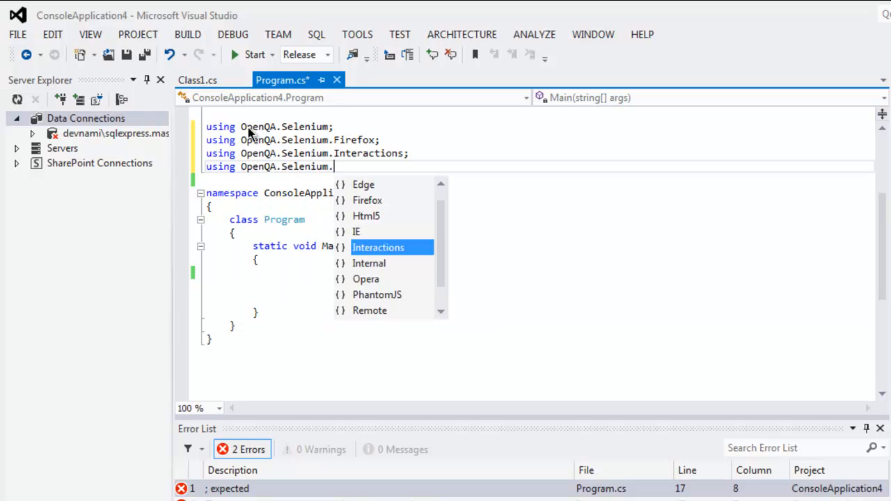
type("su")
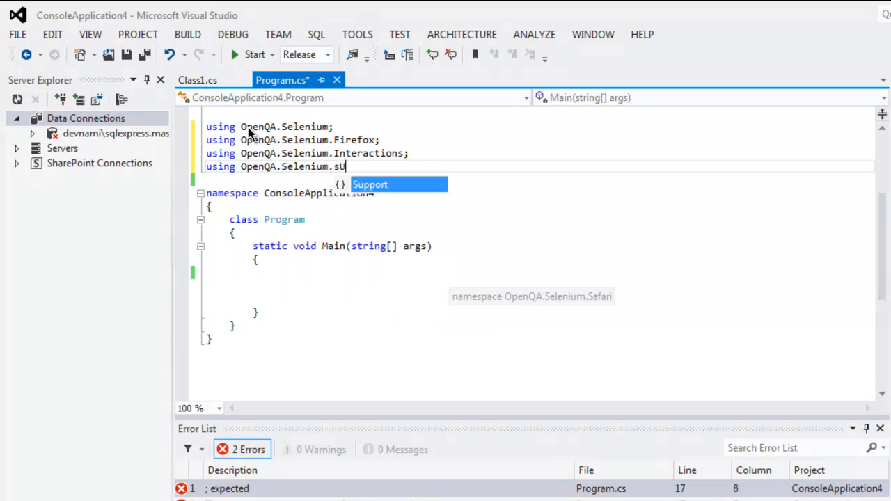
type("pport.")
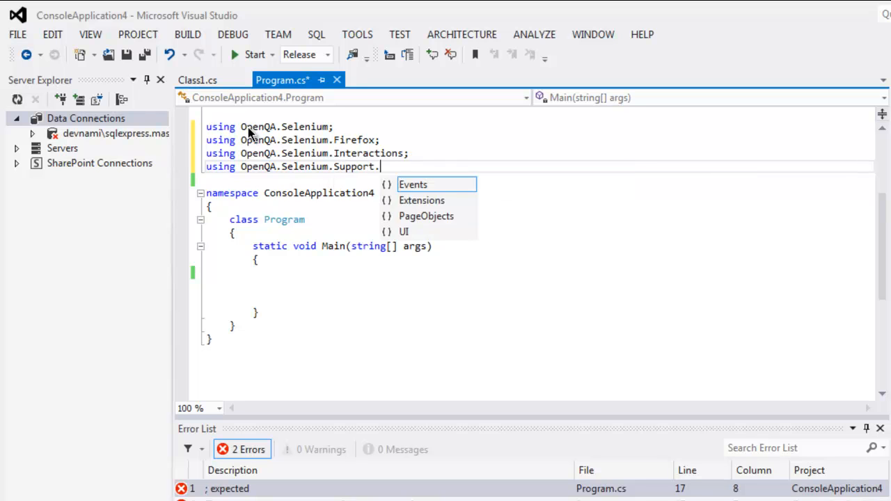
type("UI;")
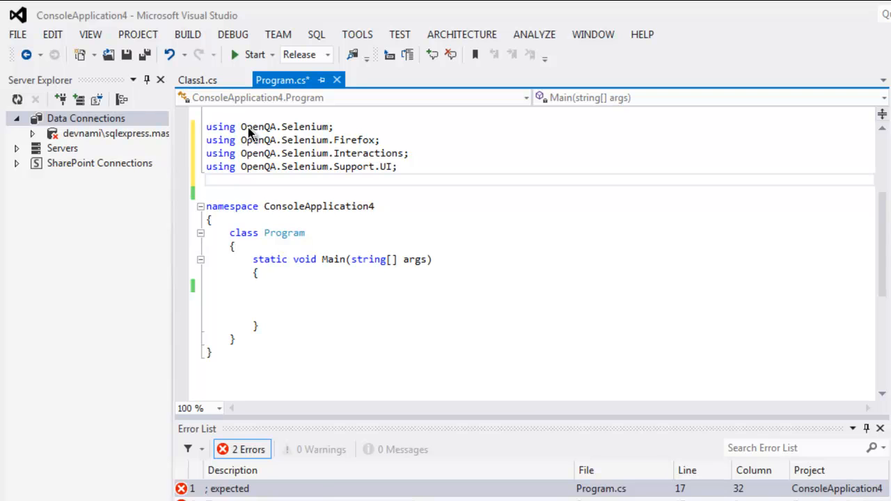
type("using OpenQA.Selenium")
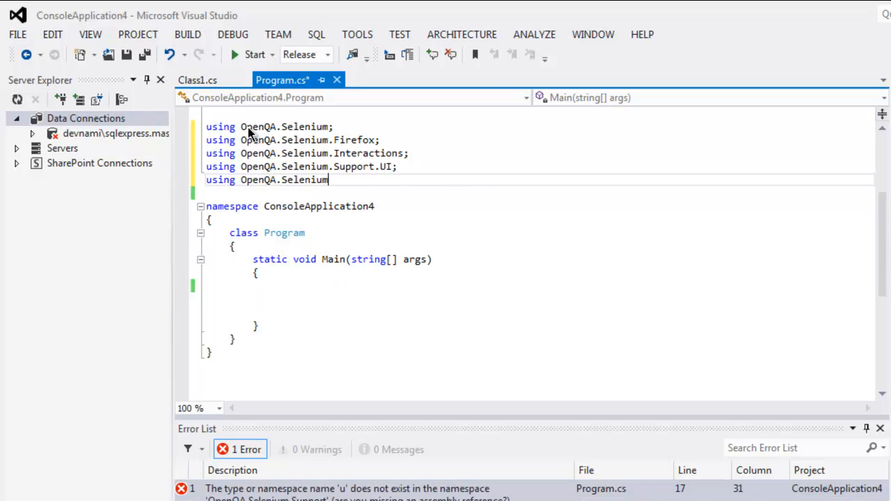
type(".Interactions.Internal;")
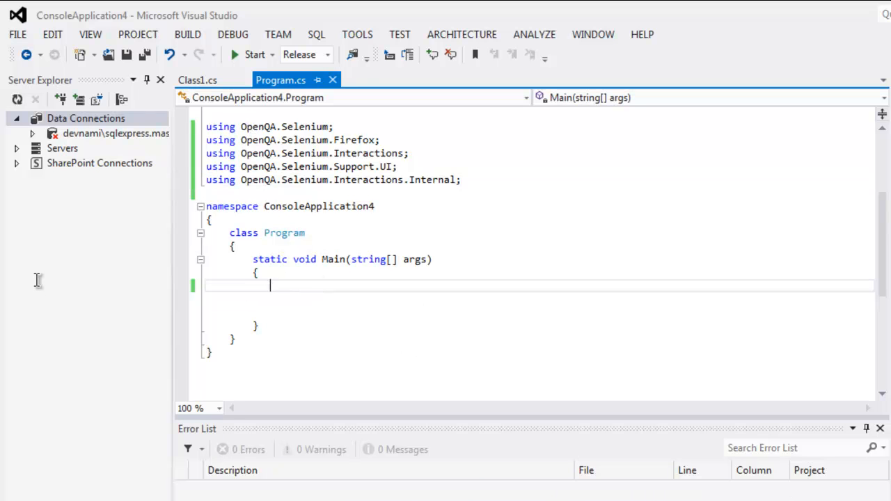
Declare var driver = new FirefoxDriver(); in Main.
type("var driver =")
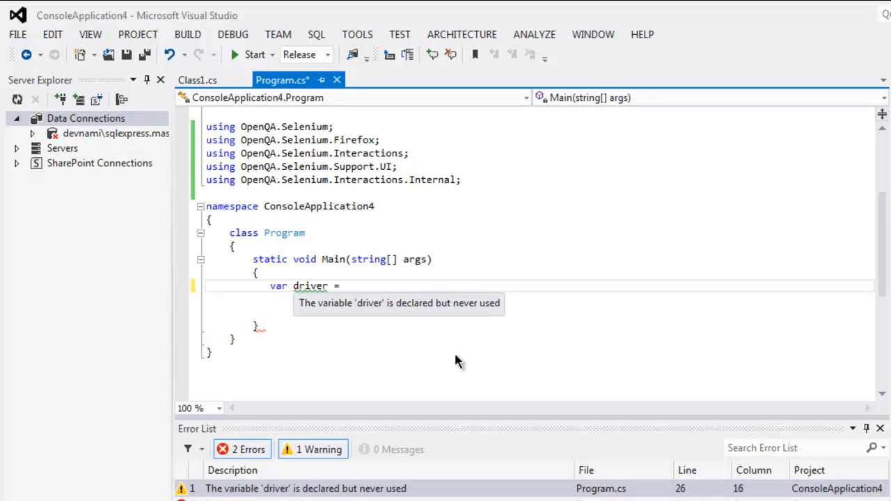
type("new Firefox")
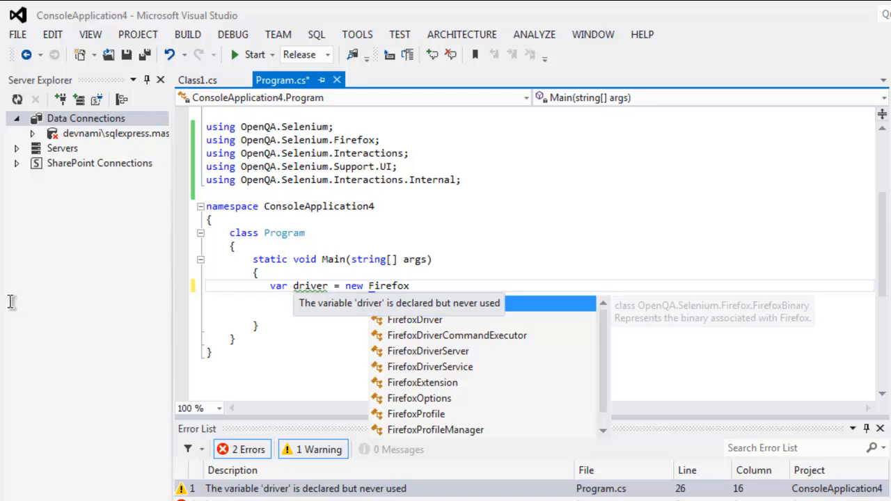
type("FirefoxDriver();")
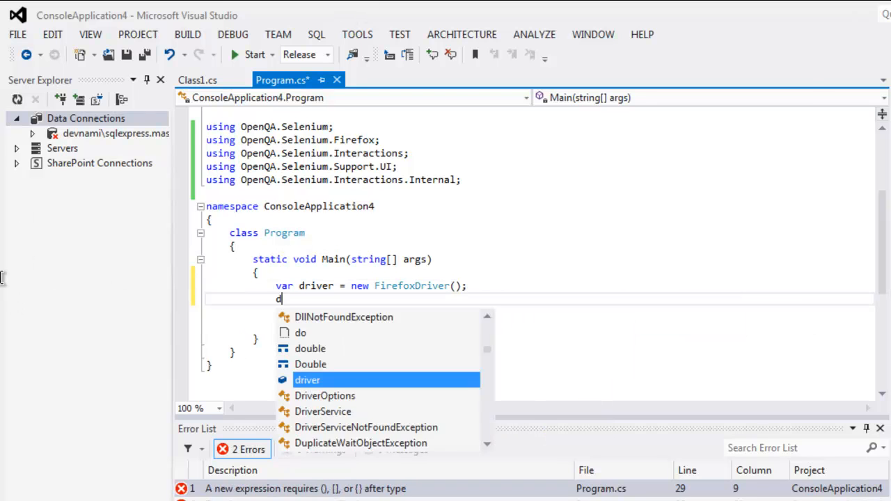
type("river.")
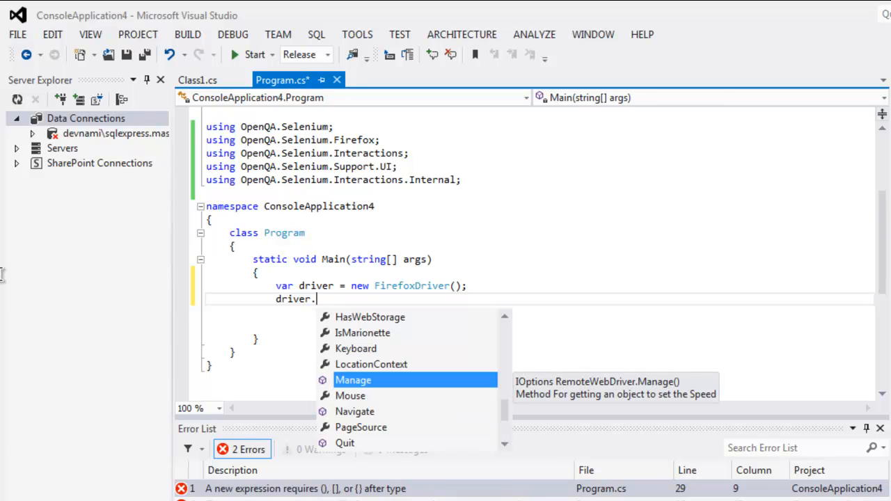
type("Navigate")
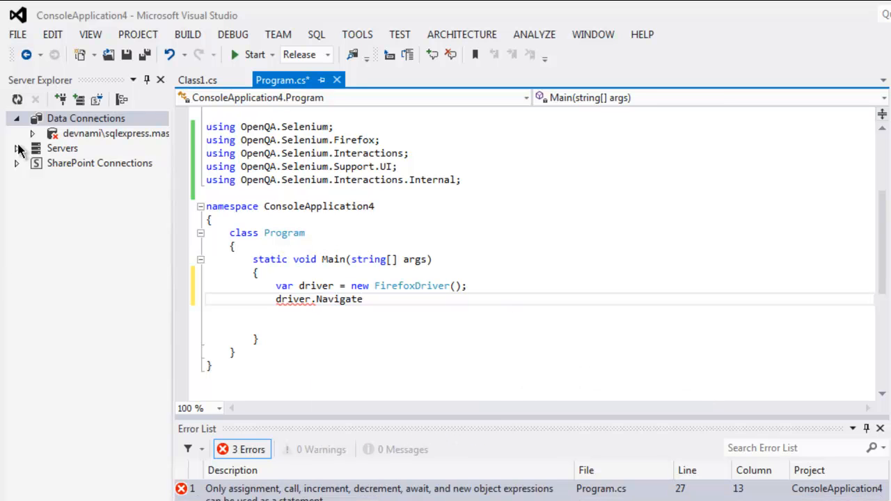
type("().GoToUrl")
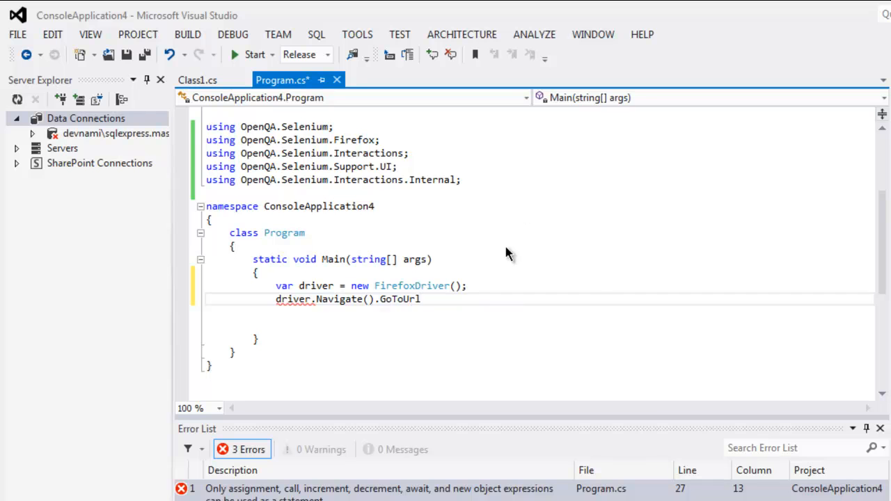
type("()")
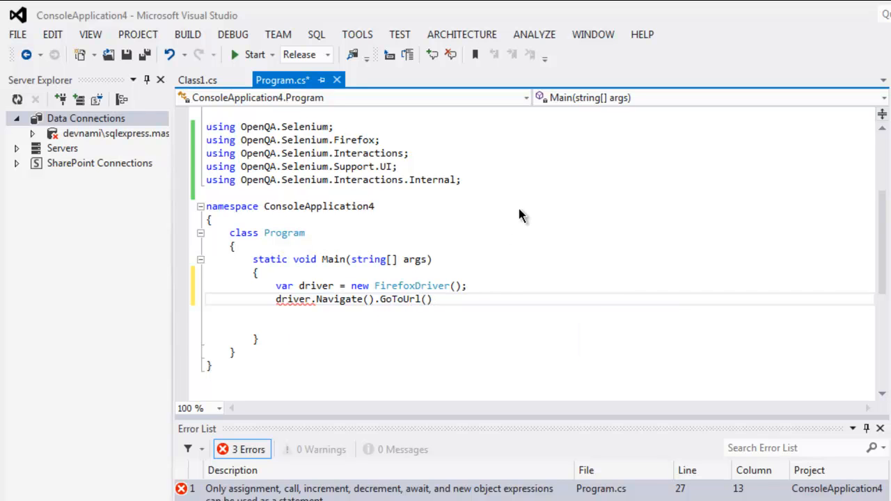
type("(\"h\"")
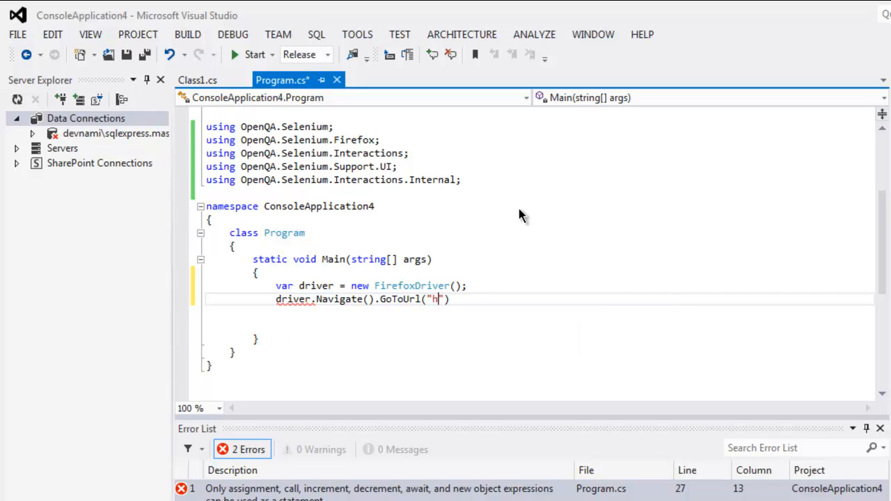
type("ttp://en.wi")
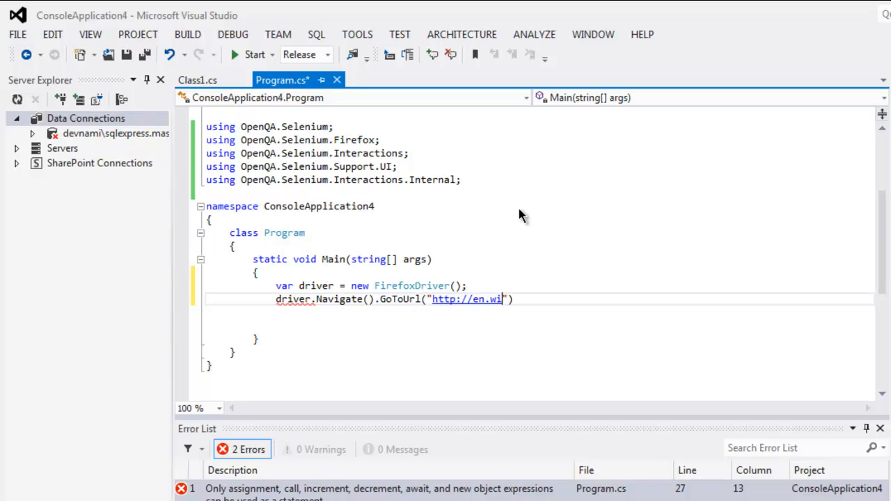
type("kipedia.org")
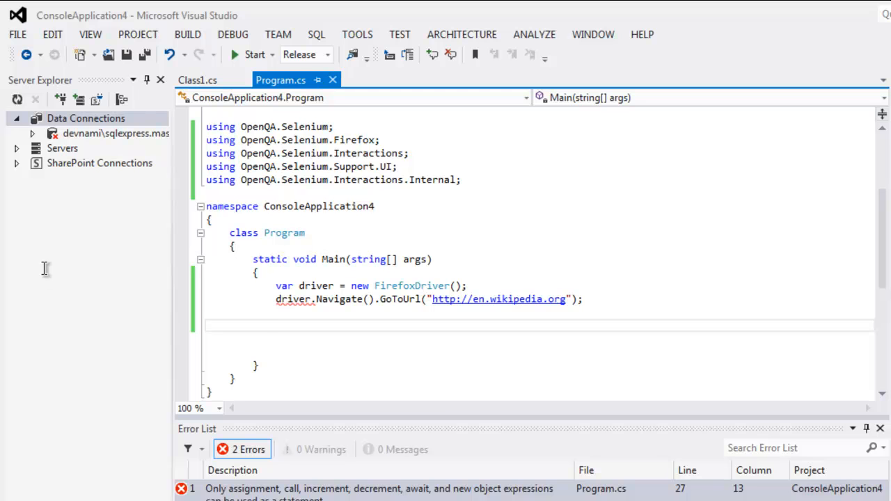
Declare IWebElement element = driver.FindElement(By.Id("mp-tfa-h2"));.
type("I")
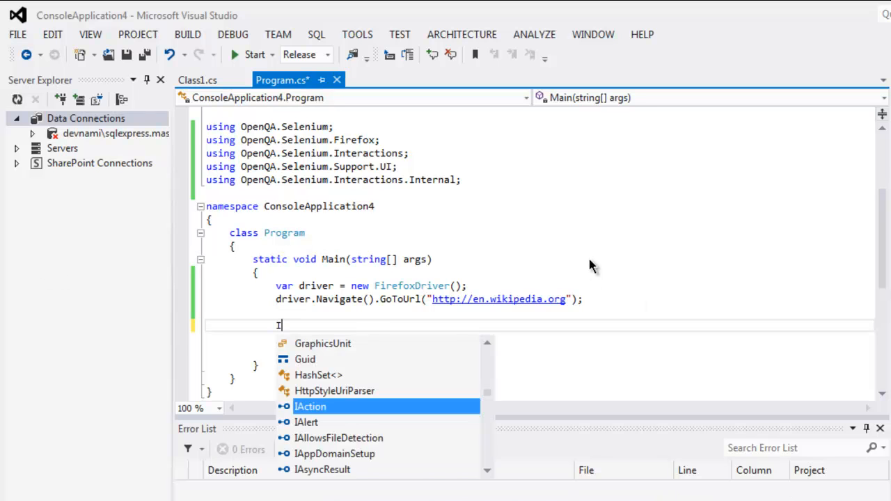
type("WebElement element")
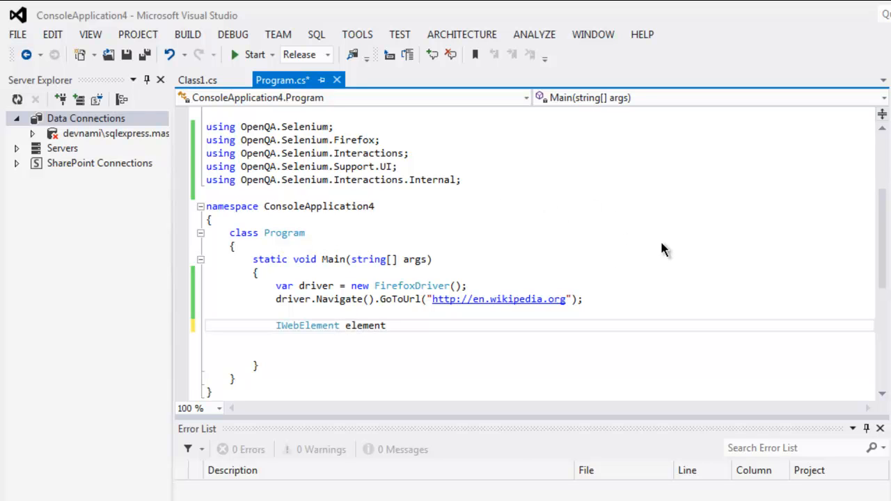
type("= driver.FindElement(")
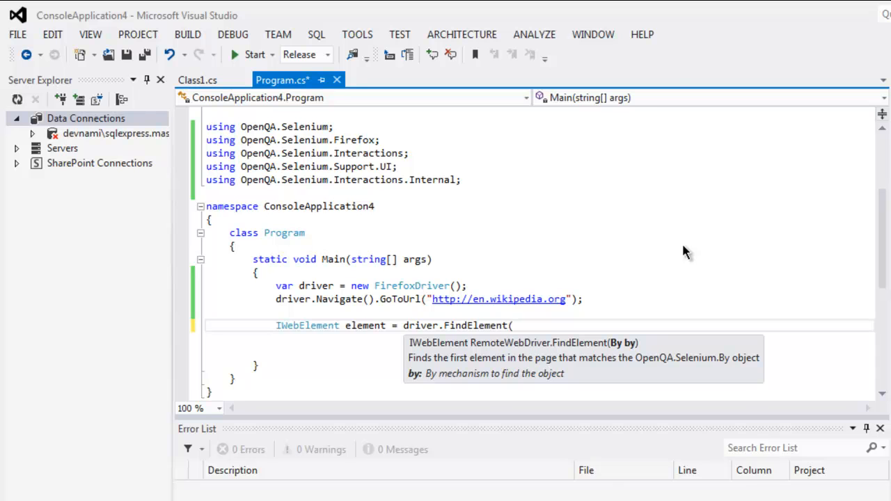
type("By.Id(")
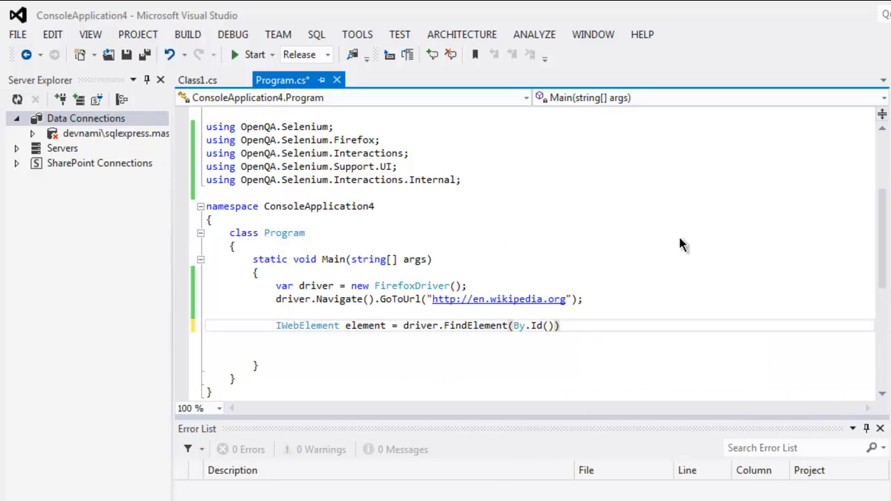
type("\"\"")
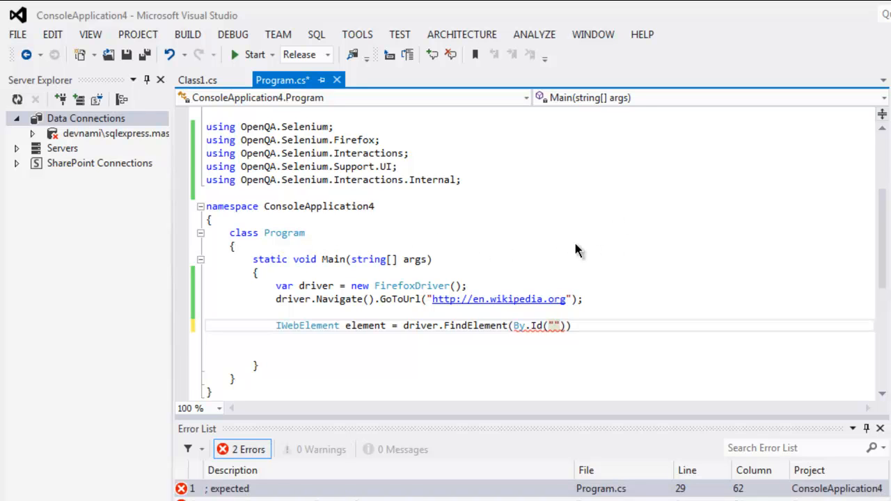
type("mp")
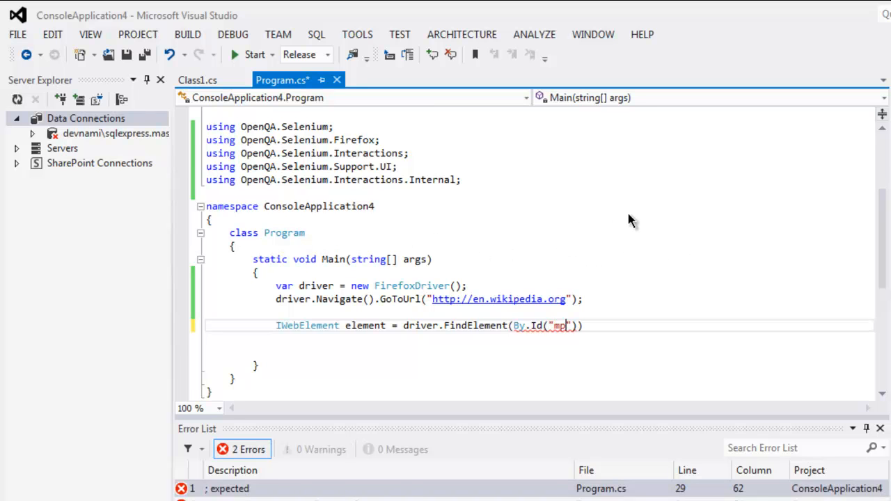
type("-tfa-")
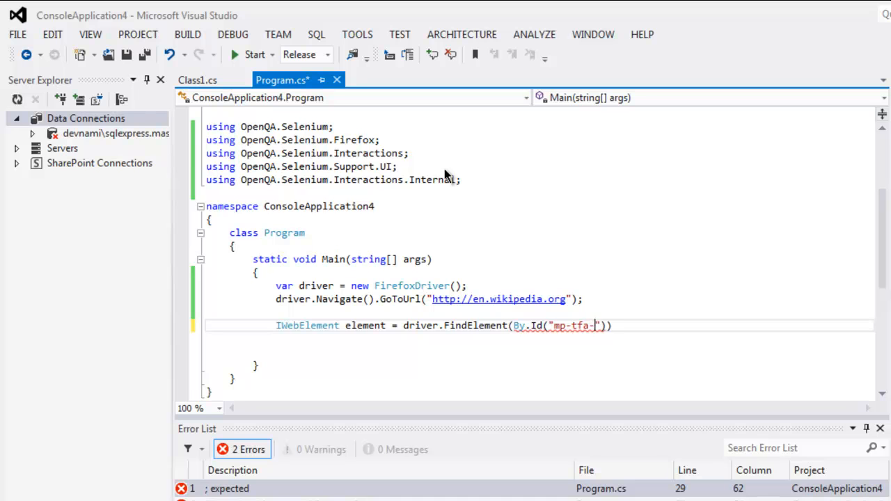
type("h2\"))")
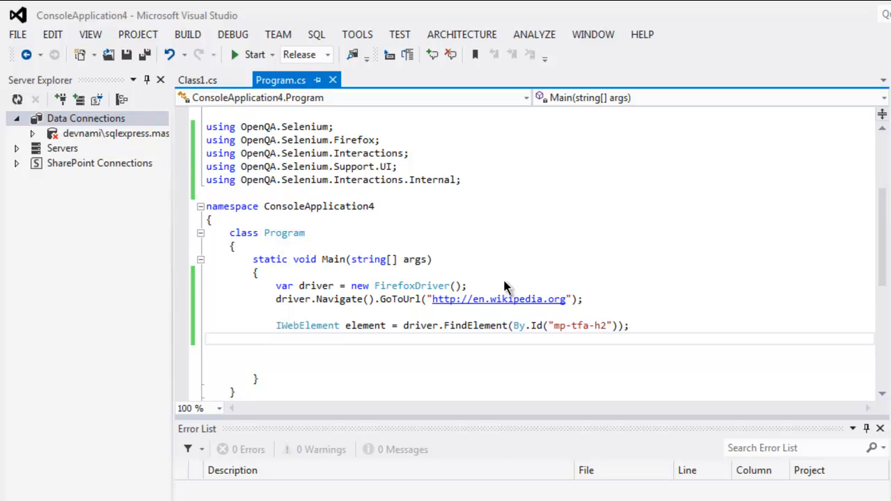
Add System.Threading.Thread.Sleep(6000); after the element lookup and begin the Actions line.
type("System.Thr")
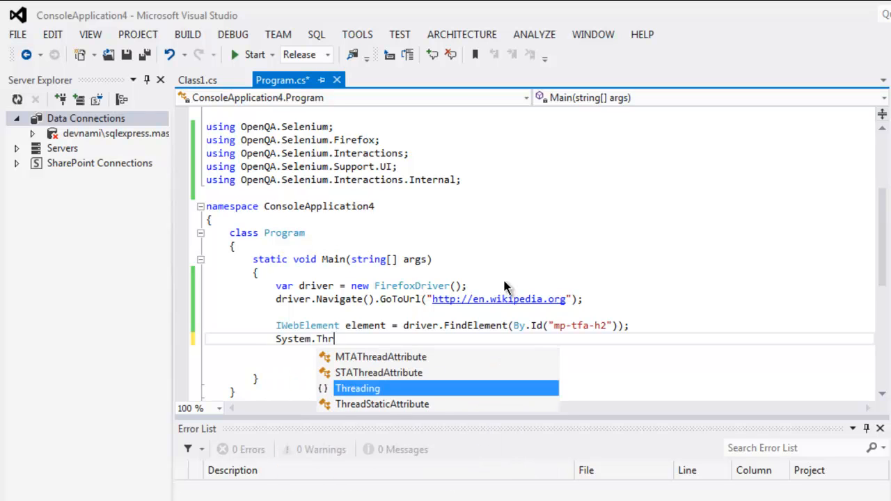
type("eading.Thread.Sleep")
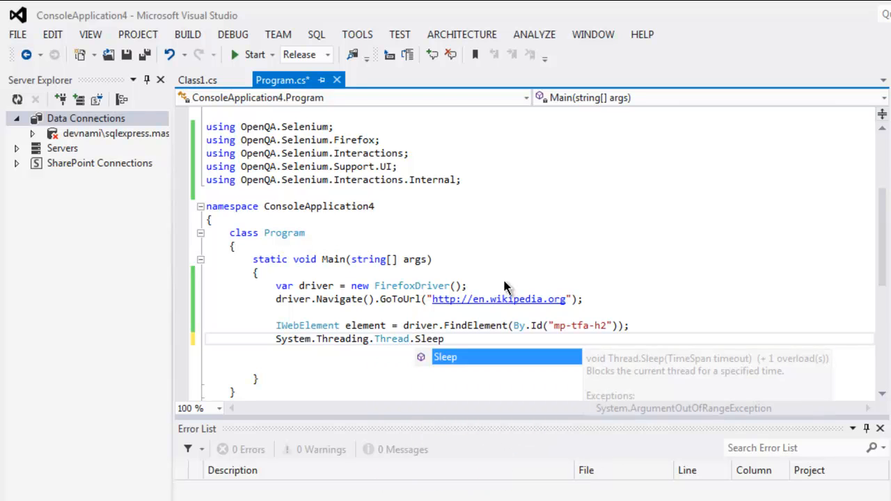
type("(6000);")
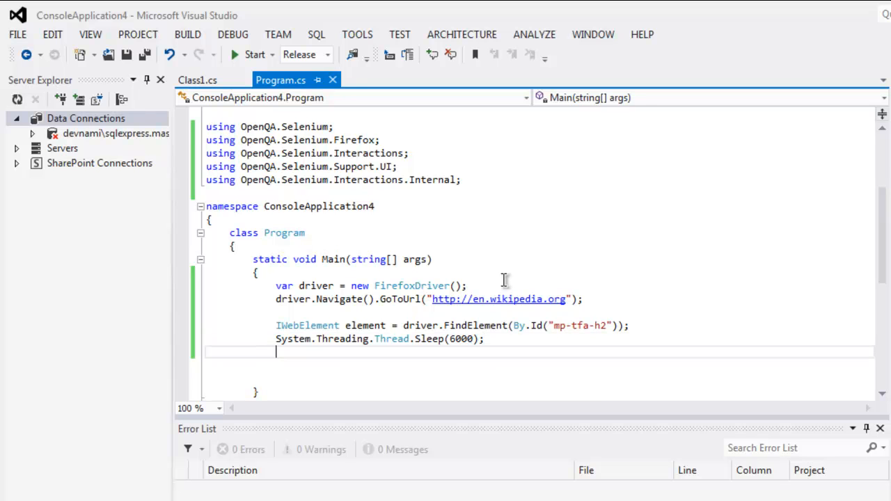
type("Actions")
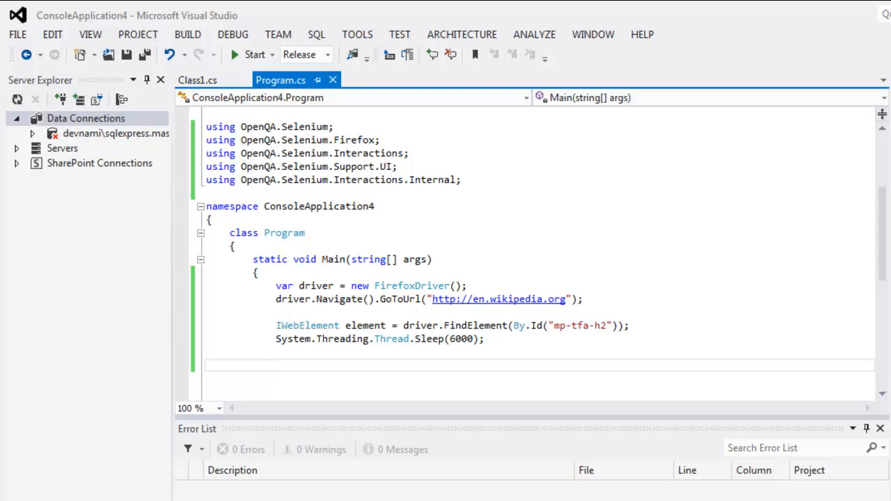
Write Actions builder = new Actions(driver); and move to a new line.
type("Action")
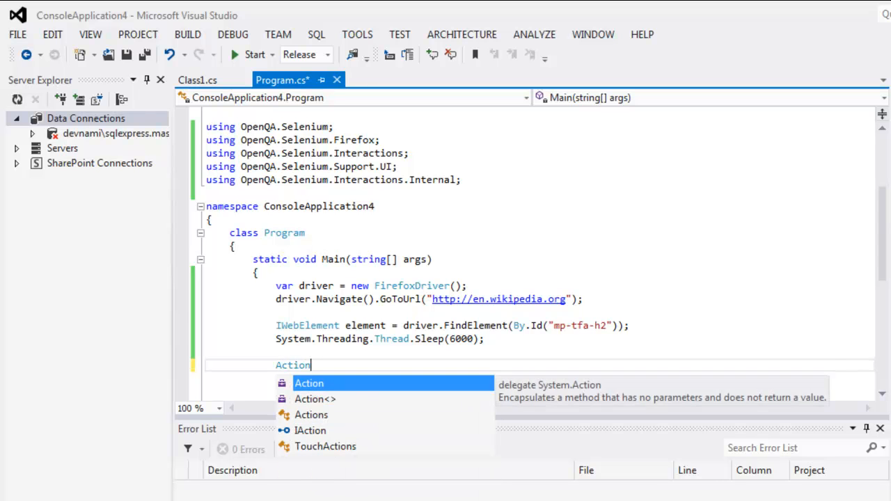
type("s build")
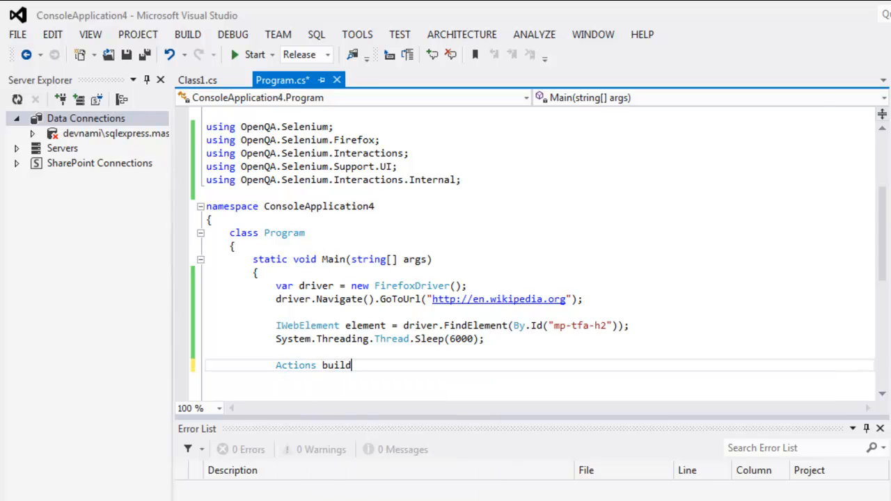
type("er =")
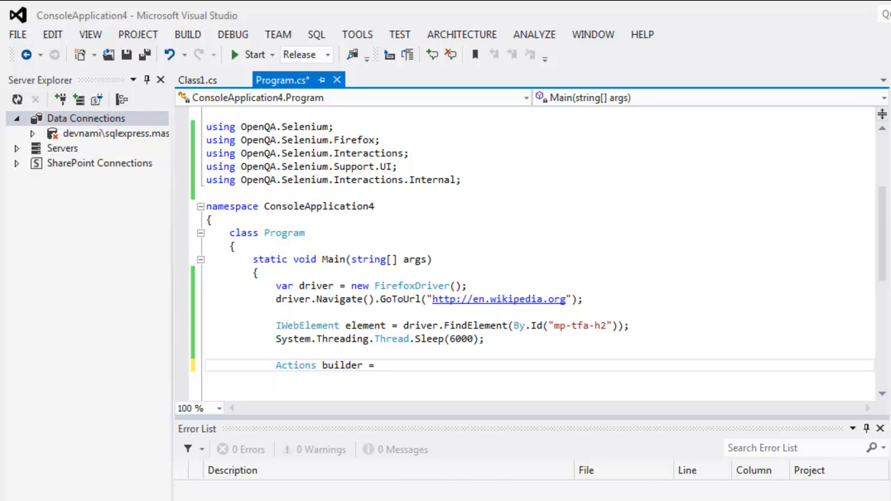
type("new Actions(")
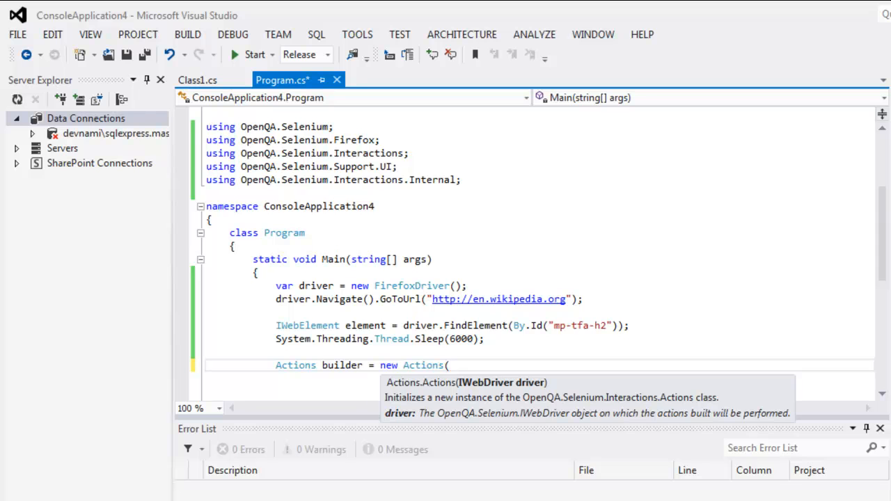
type("driver)")
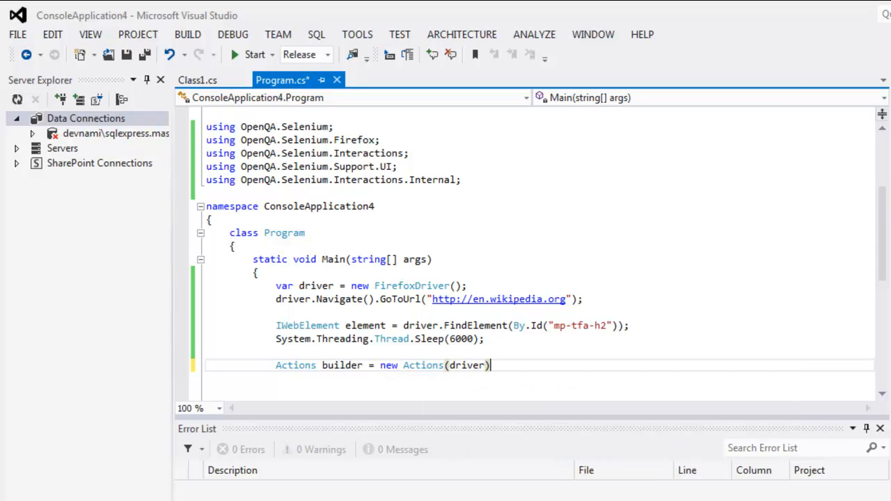
key("enter")
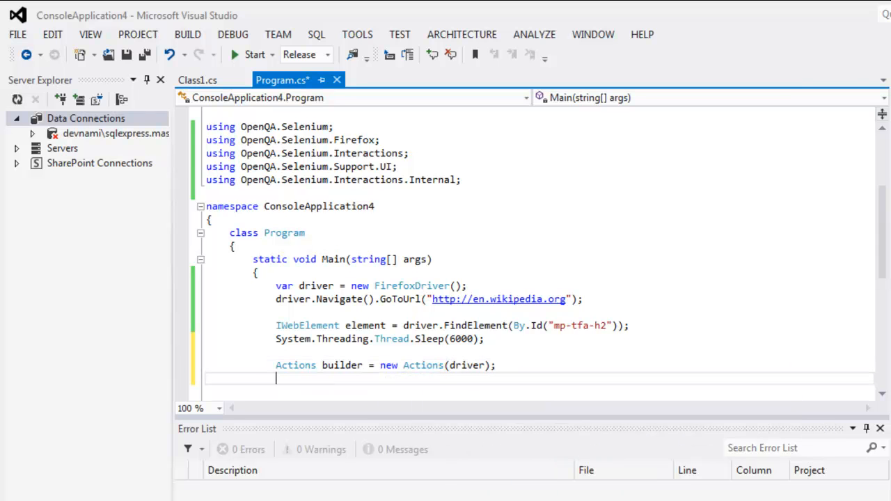
Write builder.ContextClick(element).Build().Perform(); with balanced parentheses.
scroll("down", 3)
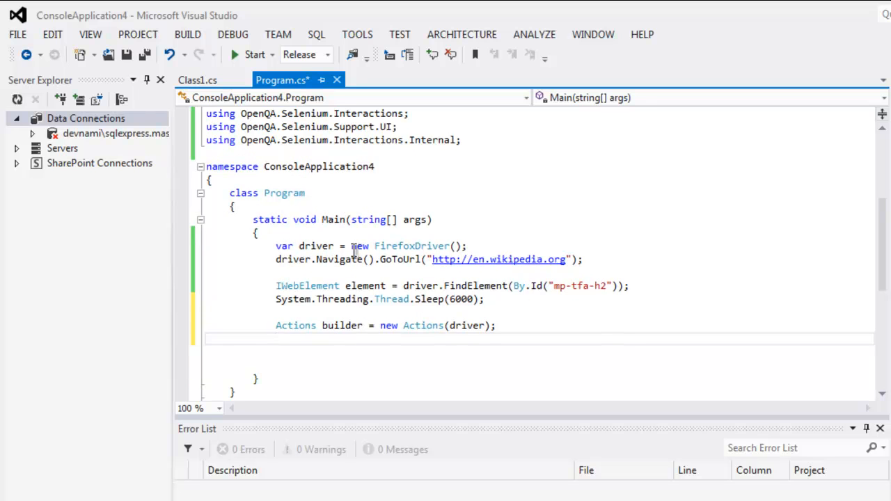
type("builder")
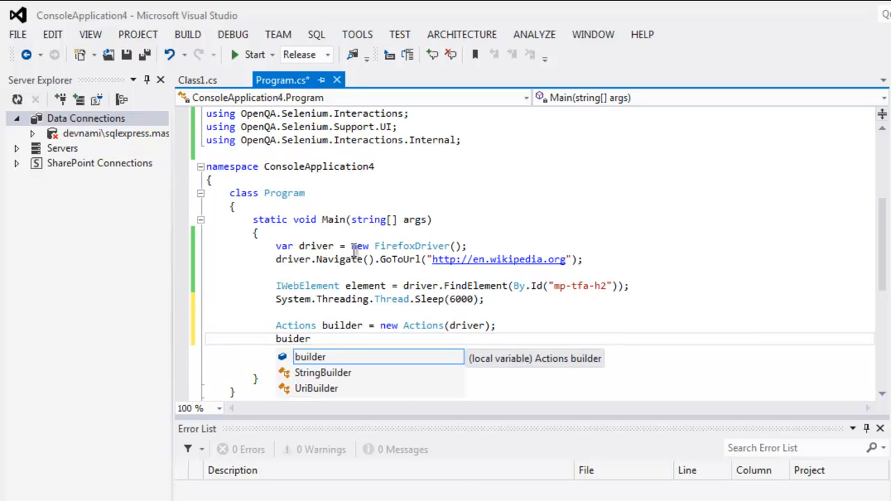
type(".")
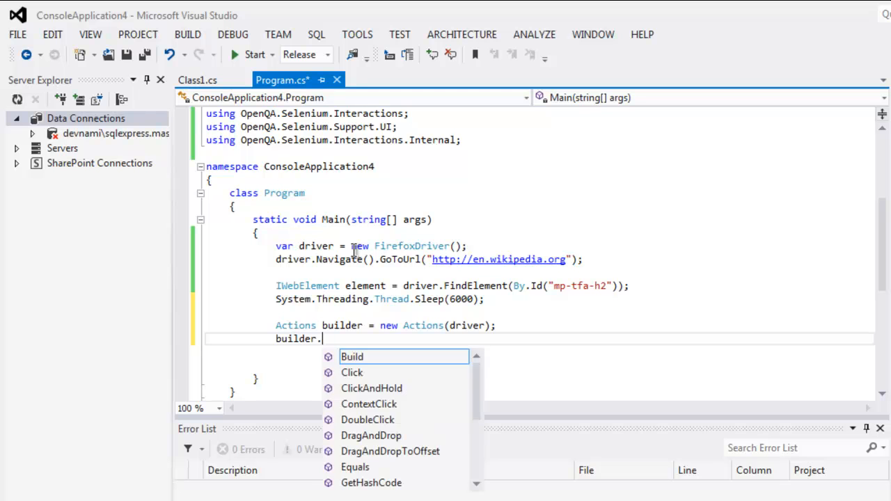
type("ContextClick")
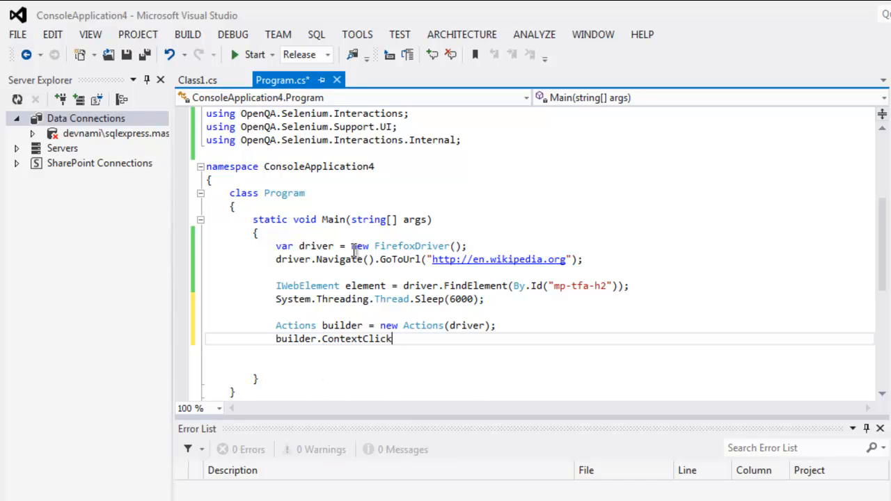
type("(element).")
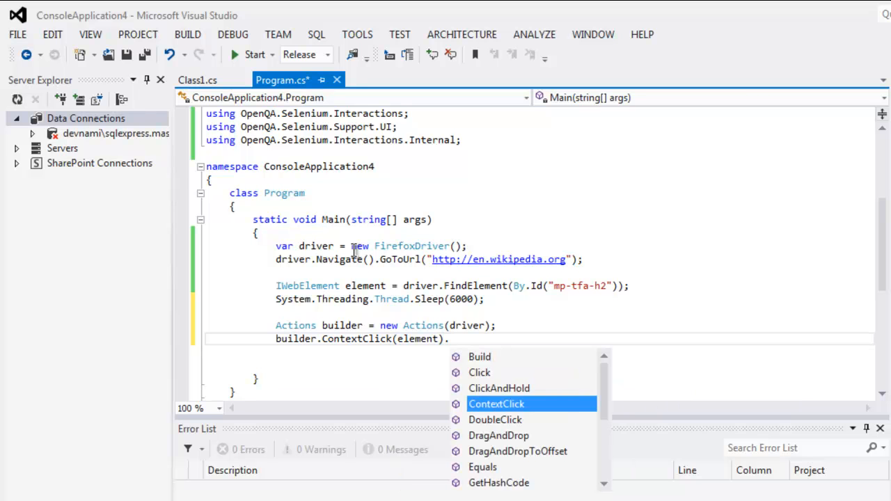
type("Build")
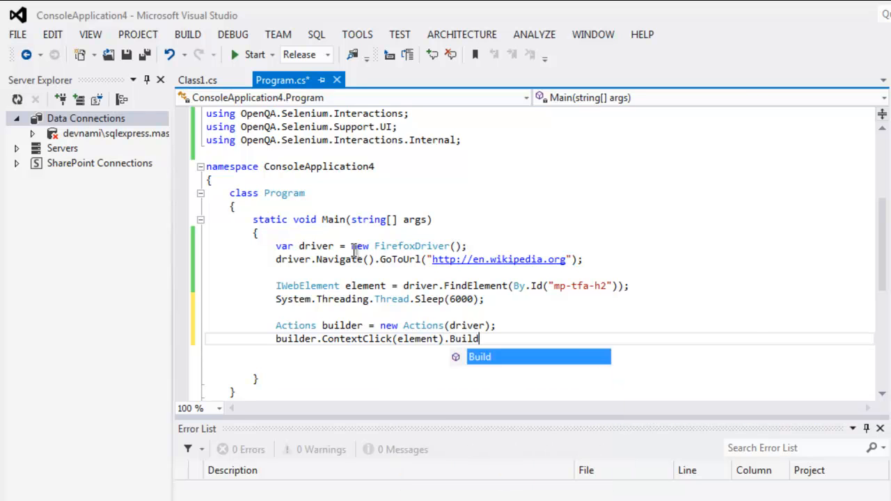
type(".Perform")
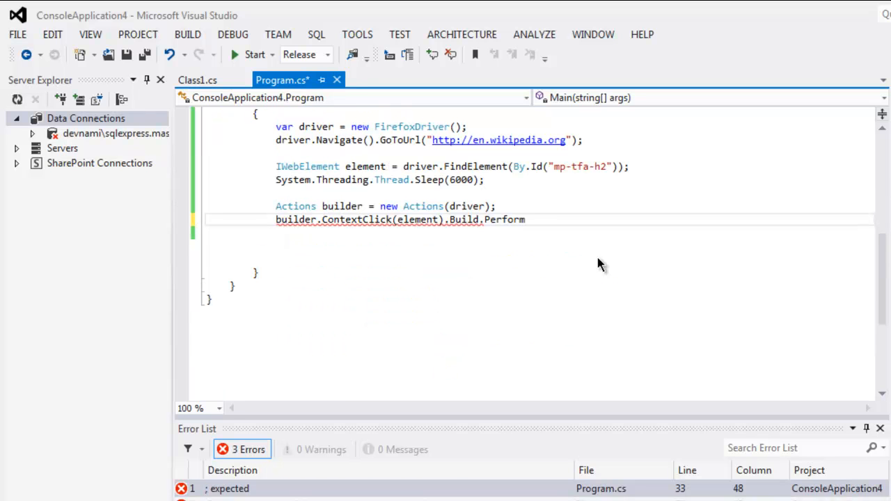
type("();")
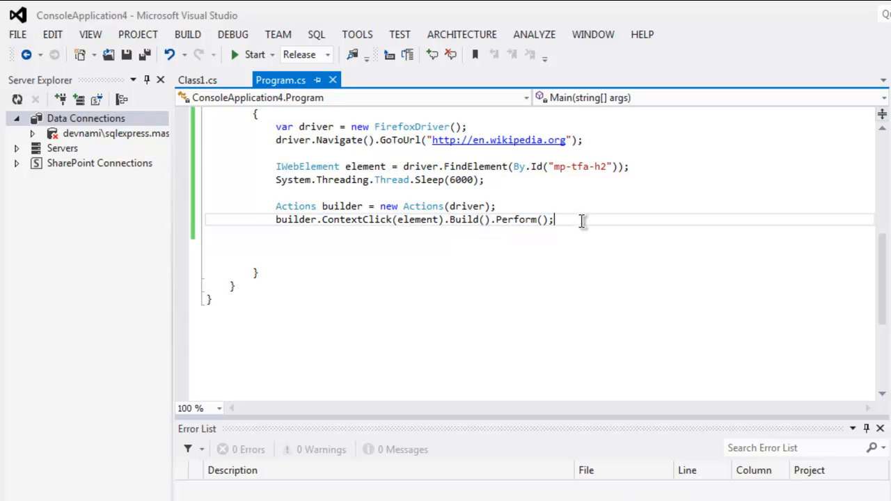
scroll("up", 3)
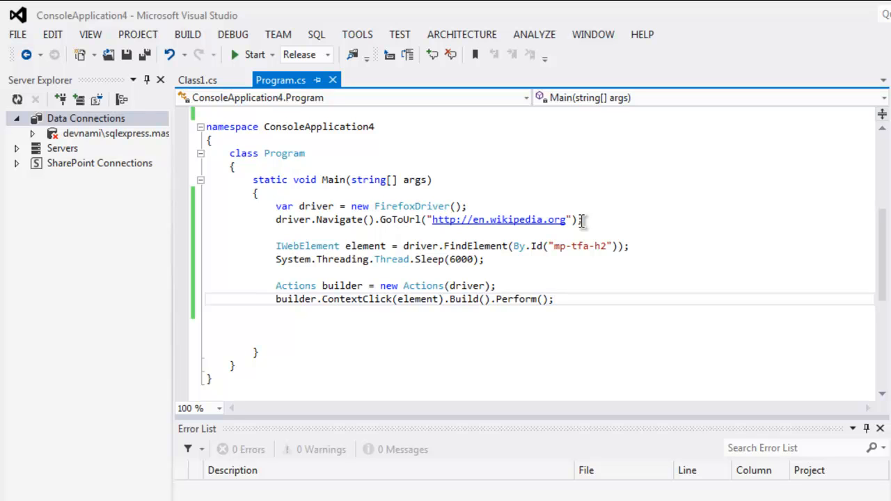
mouse_move(633, 303)
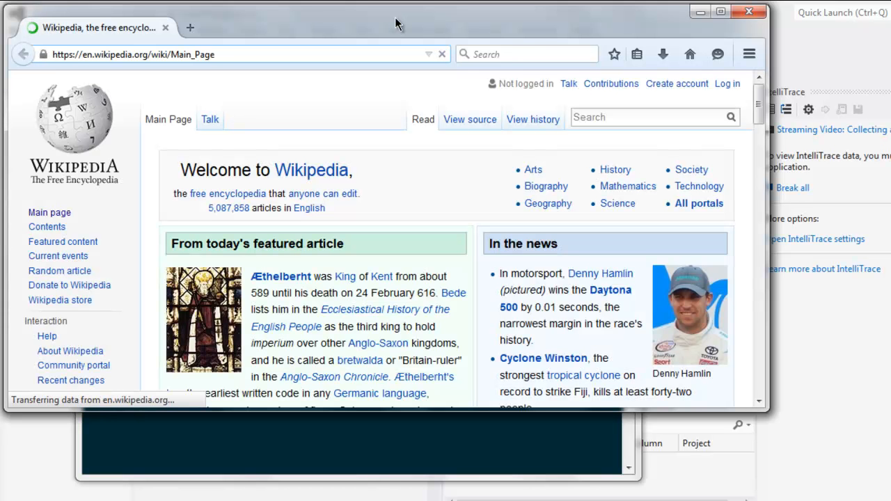
Start the program so Firefox launches and loads the Wikipedia main page.
left_click(216, 54)
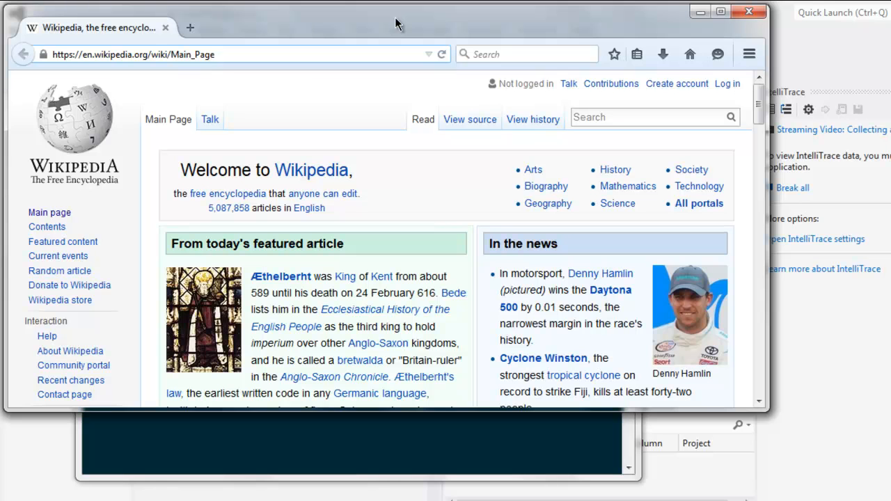
left_click(216, 54)
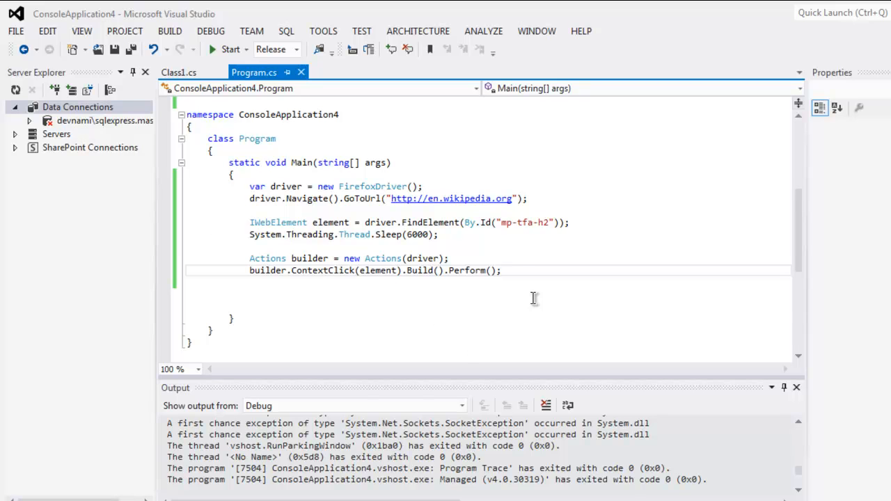
Return to Visual Studio and confirm the Output window reports exit code 0.
left_click(500, 270)
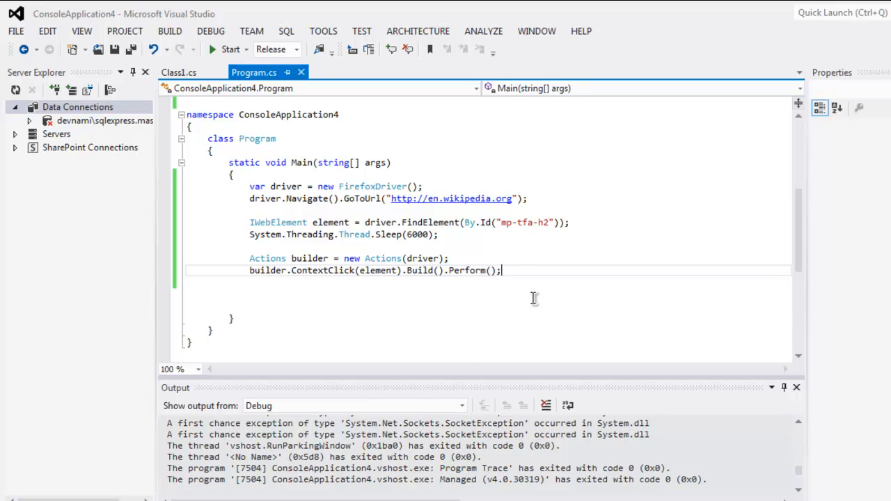